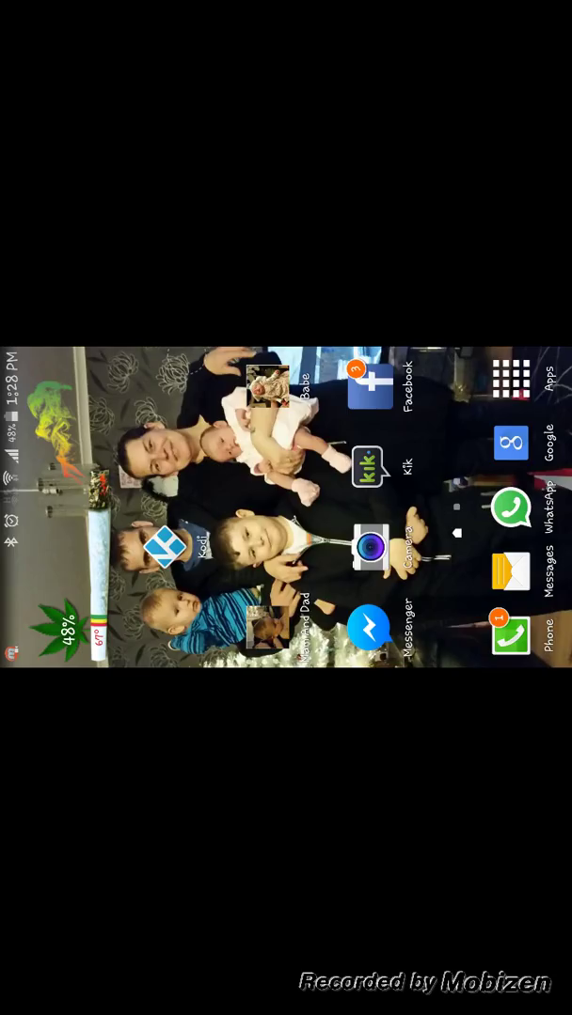
# Long-press the Kodi shortcut on the home screen to pick it up.
pyautogui.click(174, 543)
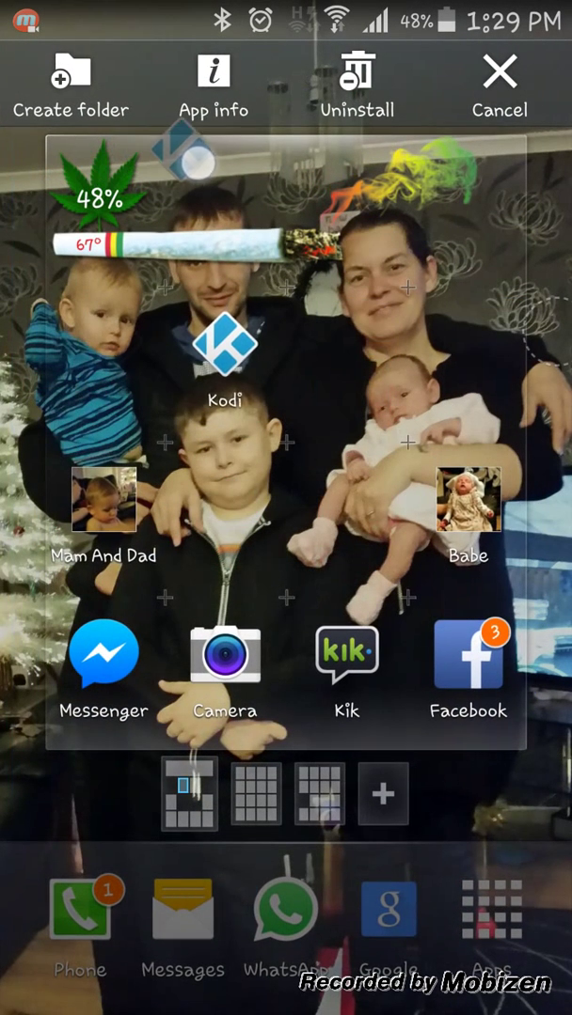
# Drop Kodi on Uninstall and confirm removing it from the phone.
pyautogui.click(358, 84)
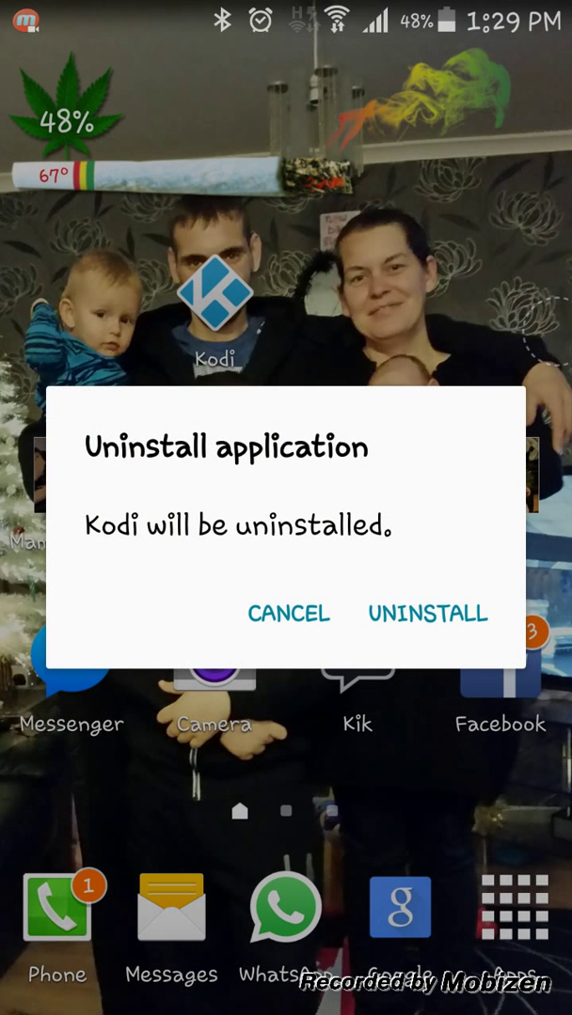
pyautogui.click(287, 615)
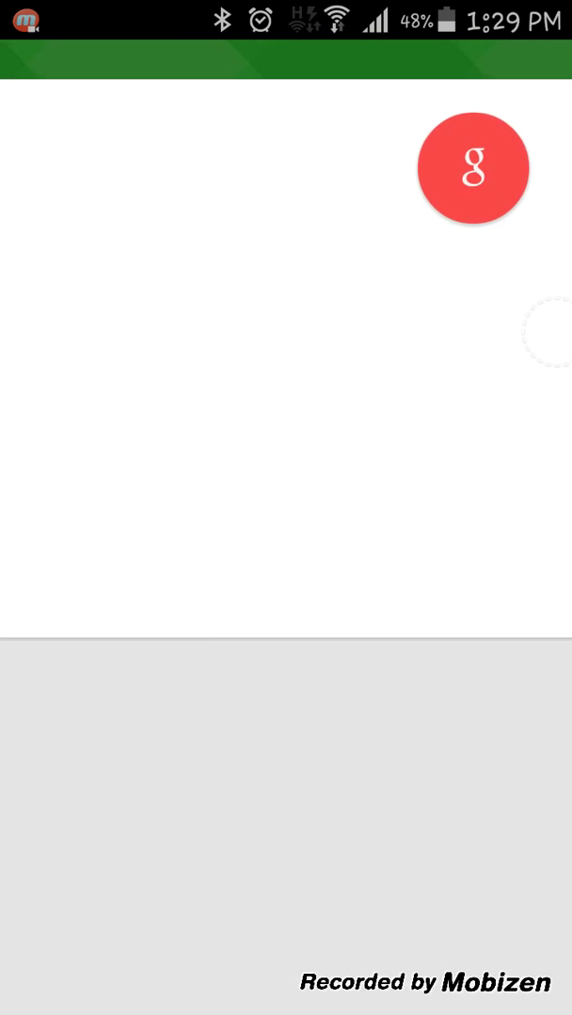
# Search Google for 'kodi download' using the suggestion after typing 'ko'.
pyautogui.click(473, 167)
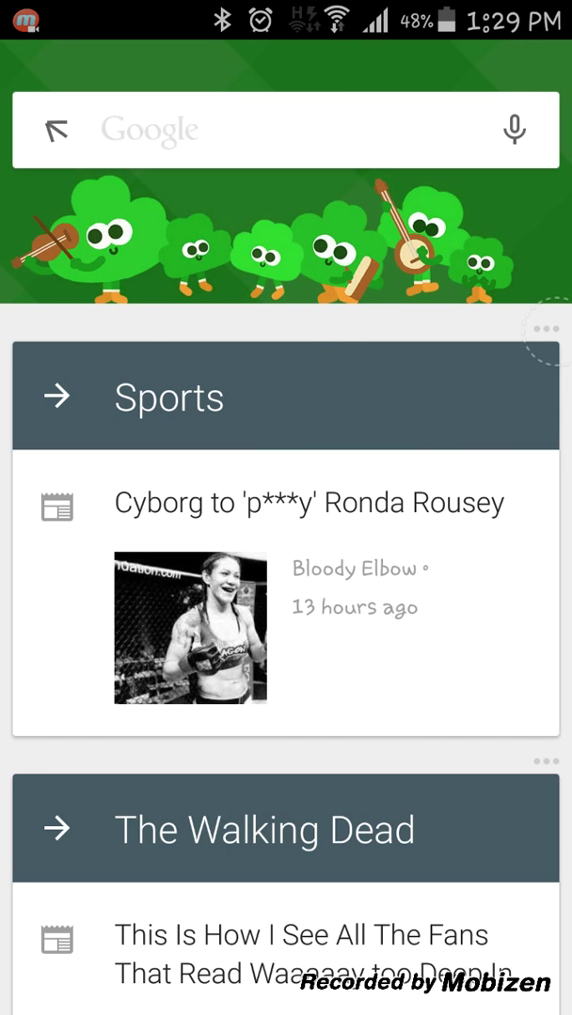
pyautogui.click(282, 130)
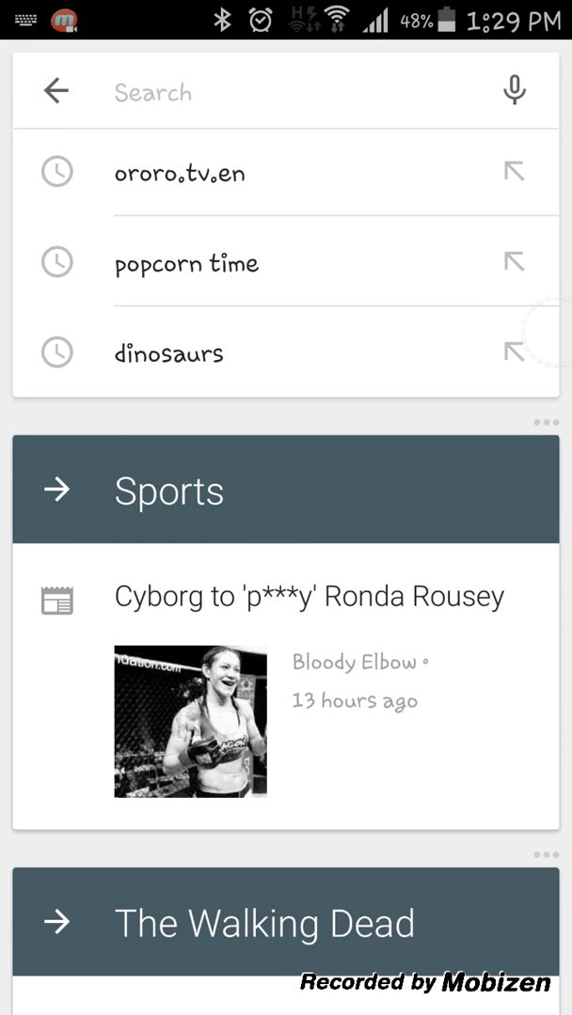
pyautogui.click(282, 91)
pyautogui.write('ko')
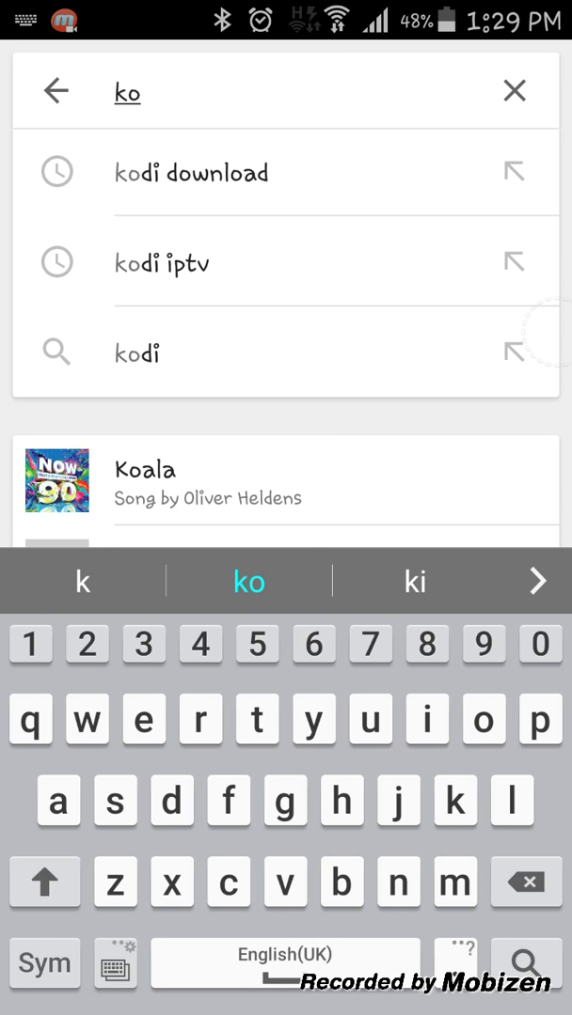
pyautogui.click(191, 172)
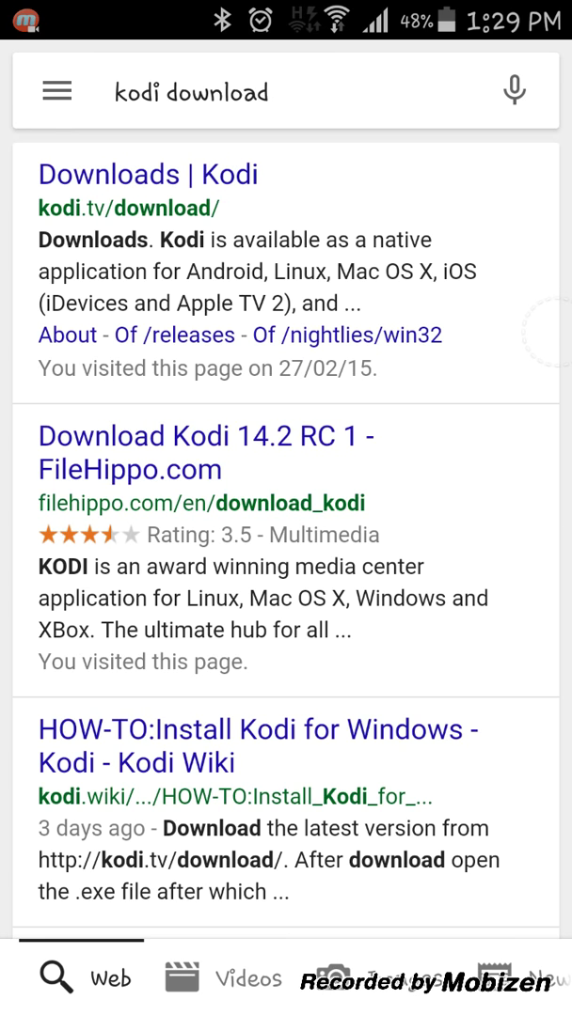
# Open the 'Downloads | Kodi' result and scroll down to the Android download.
pyautogui.click(150, 174)
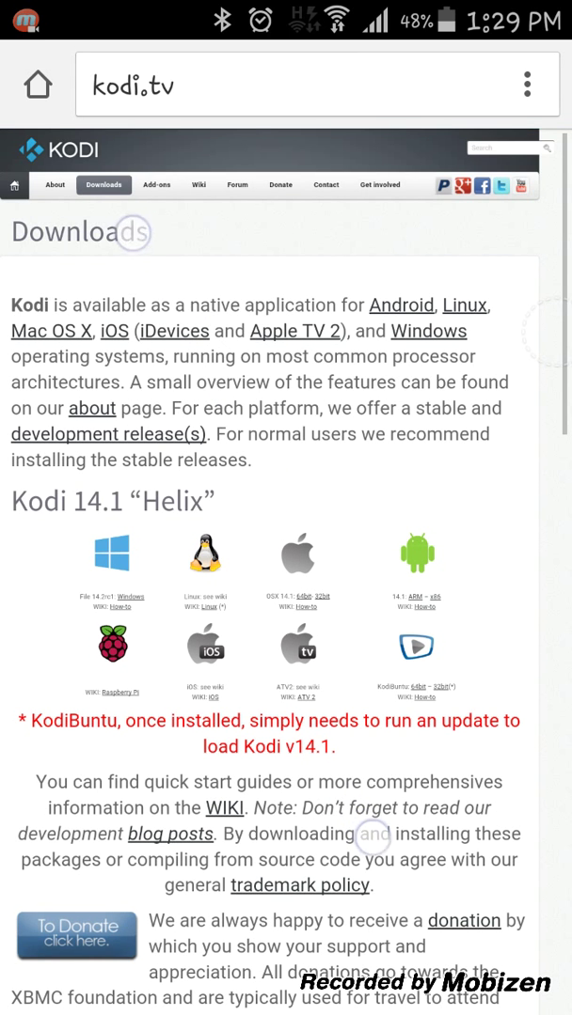
pyautogui.scroll(-3)
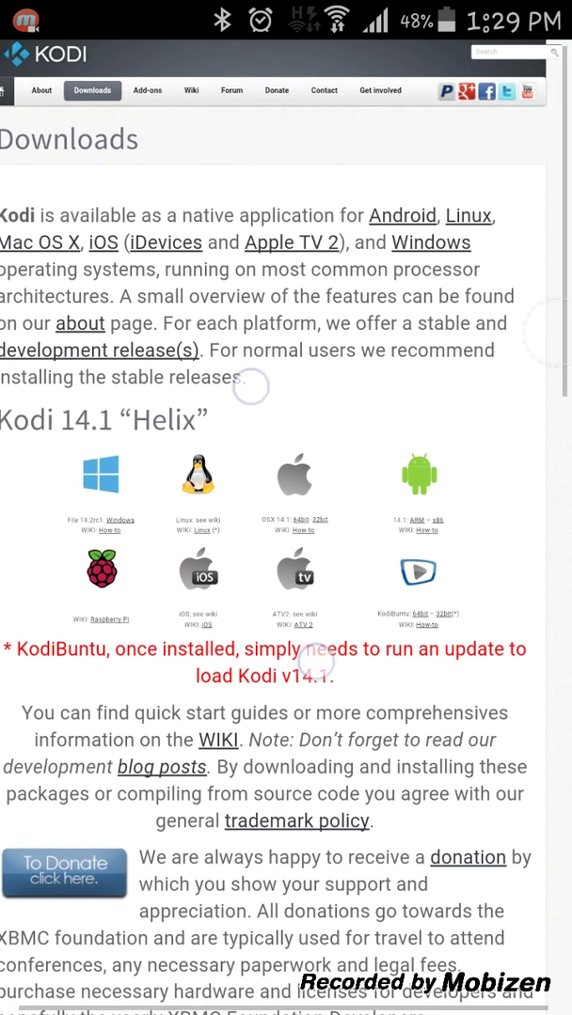
pyautogui.scroll(-3)
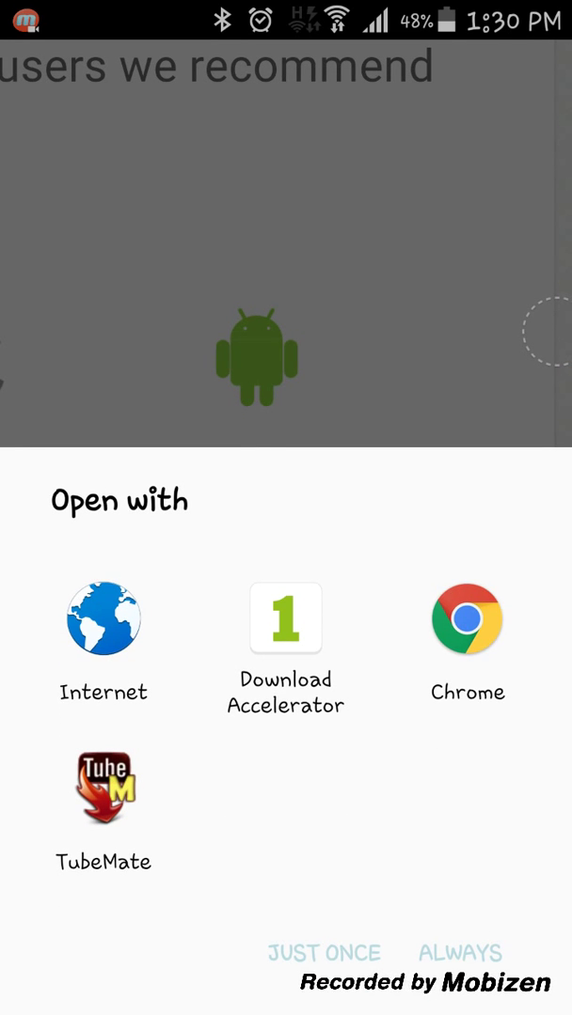
# Set Samsung Internet as the default handler for the Kodi download and dismiss the notice.
pyautogui.click(103, 617)
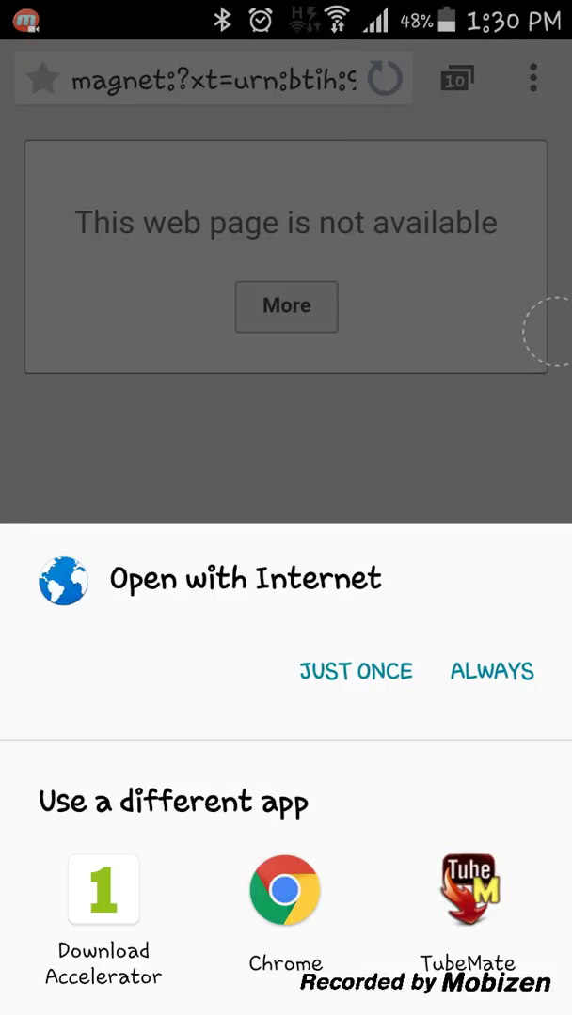
pyautogui.click(491, 671)
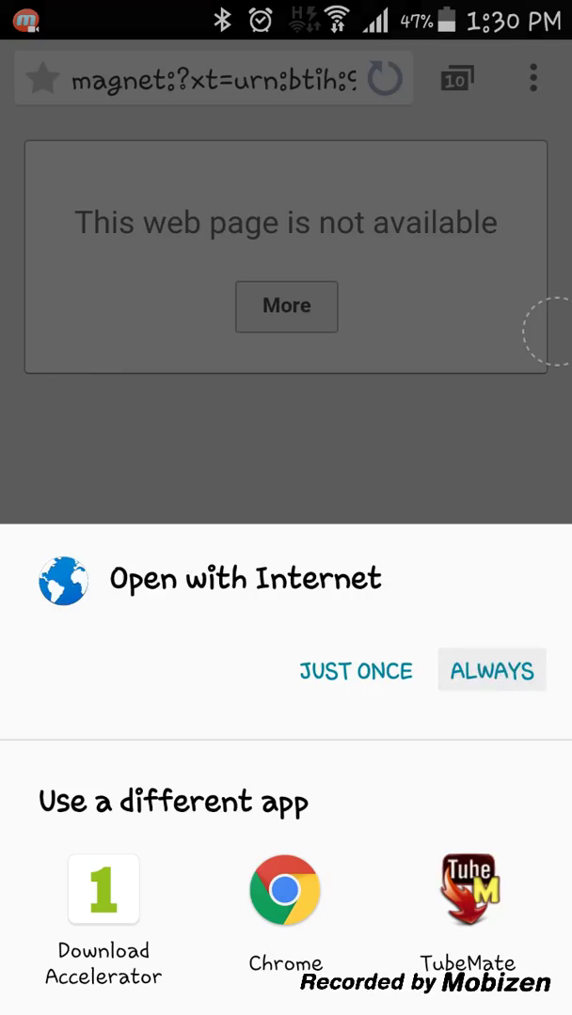
pyautogui.click(490, 670)
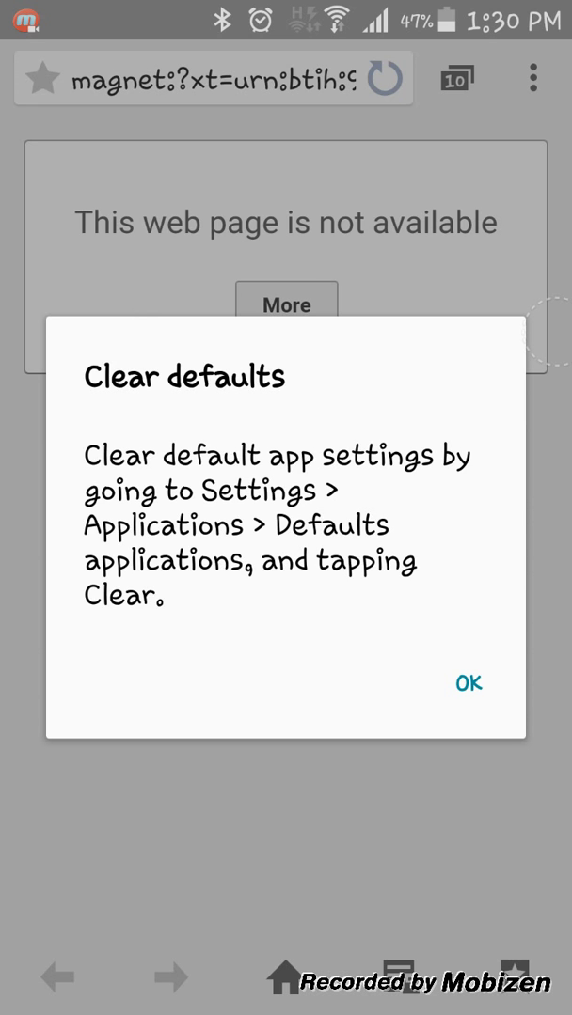
pyautogui.click(467, 683)
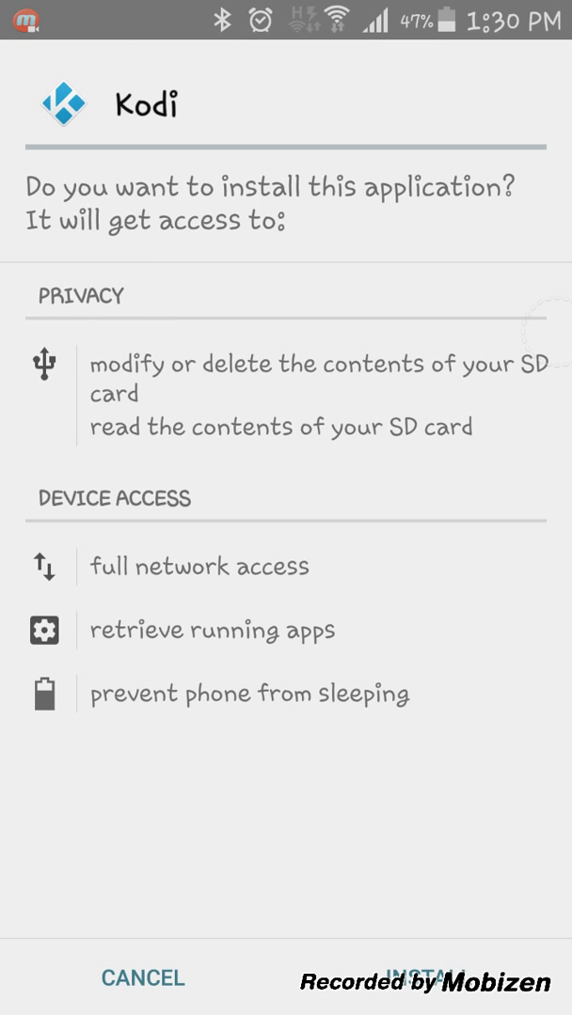
# Install Kodi from the permissions screen until 'App installed' appears.
pyautogui.click(426, 978)
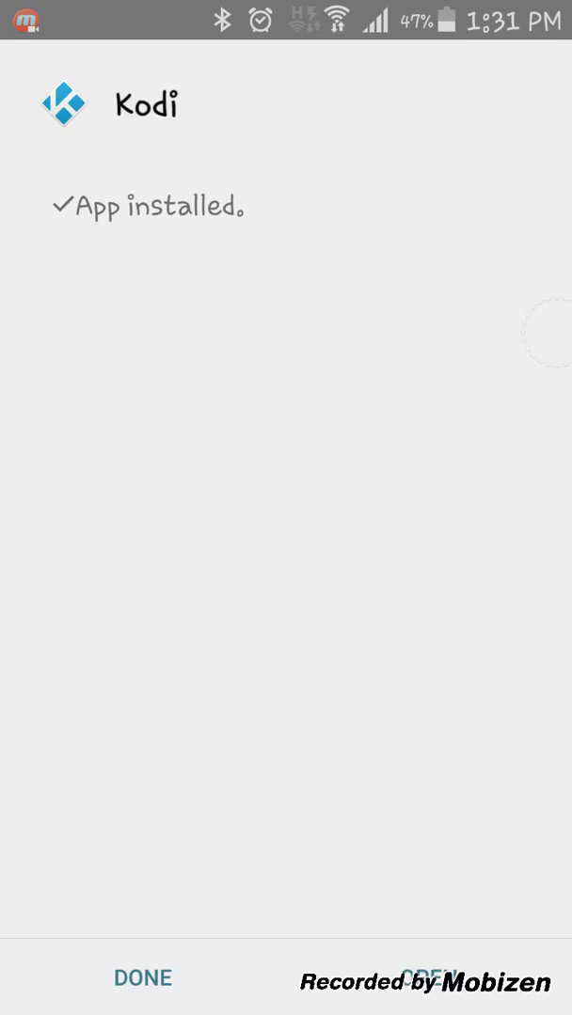
# Launch Kodi from the installer's completion screen to reach its home menu.
pyautogui.click(433, 977)
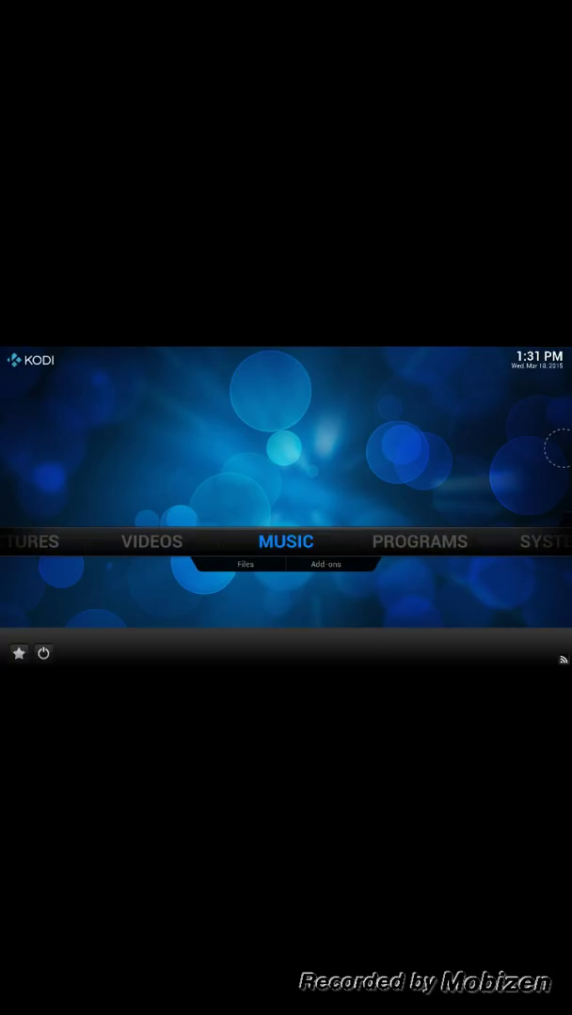